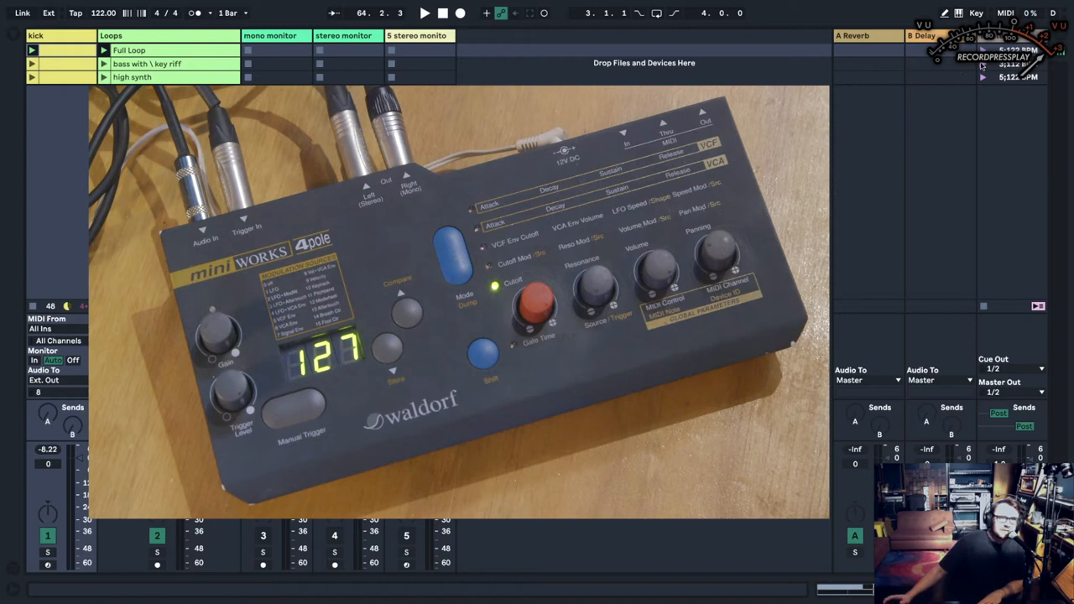
Launch the 'bass with key riff' clip so the loop plays out to the hardware filter
left_click(425, 14)
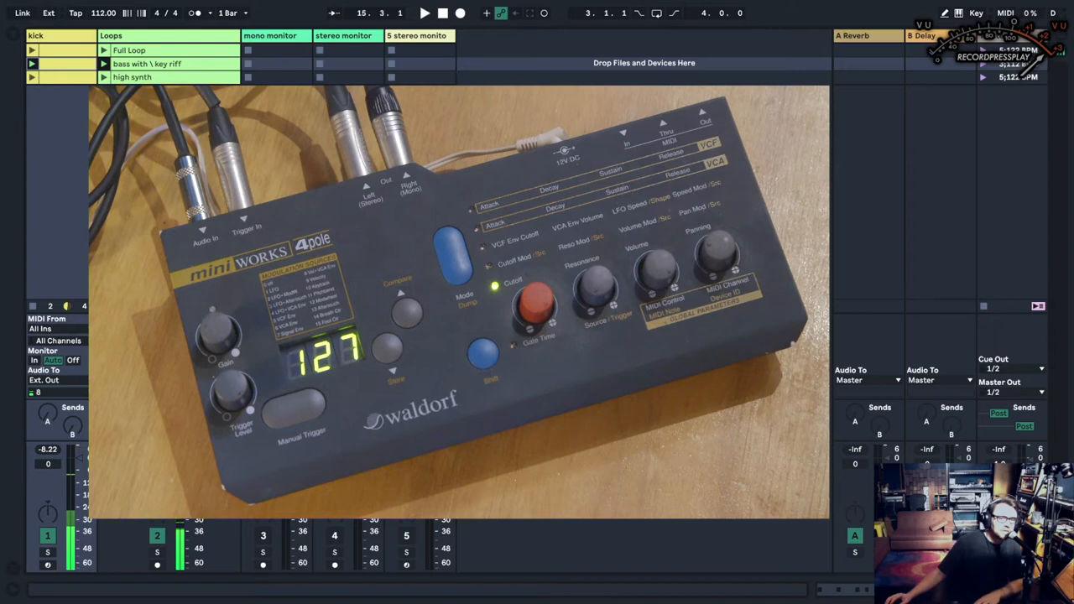
left_click(425, 13)
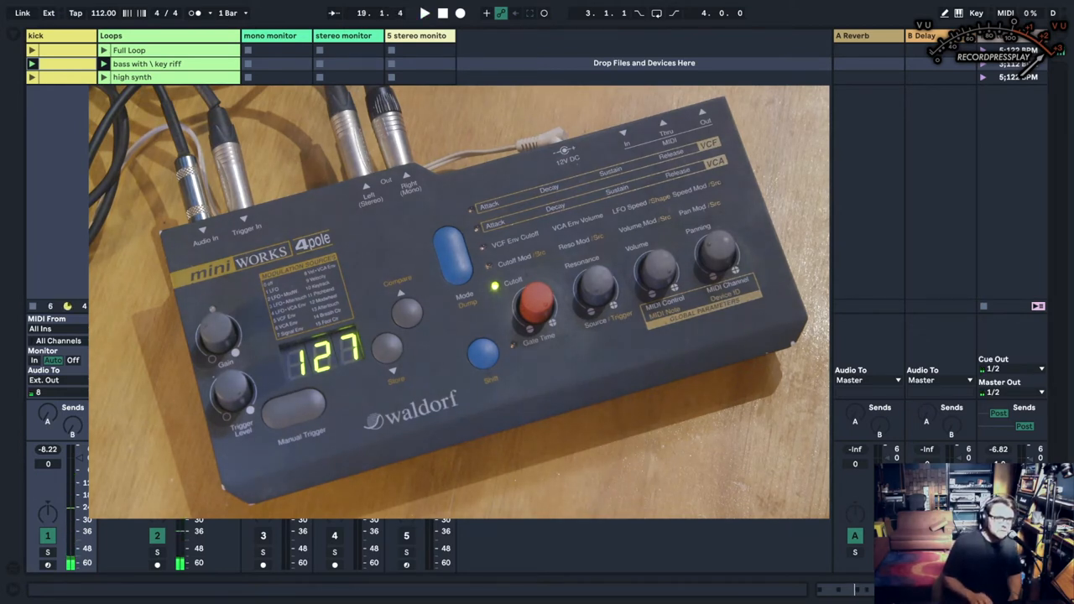
left_click(424, 14)
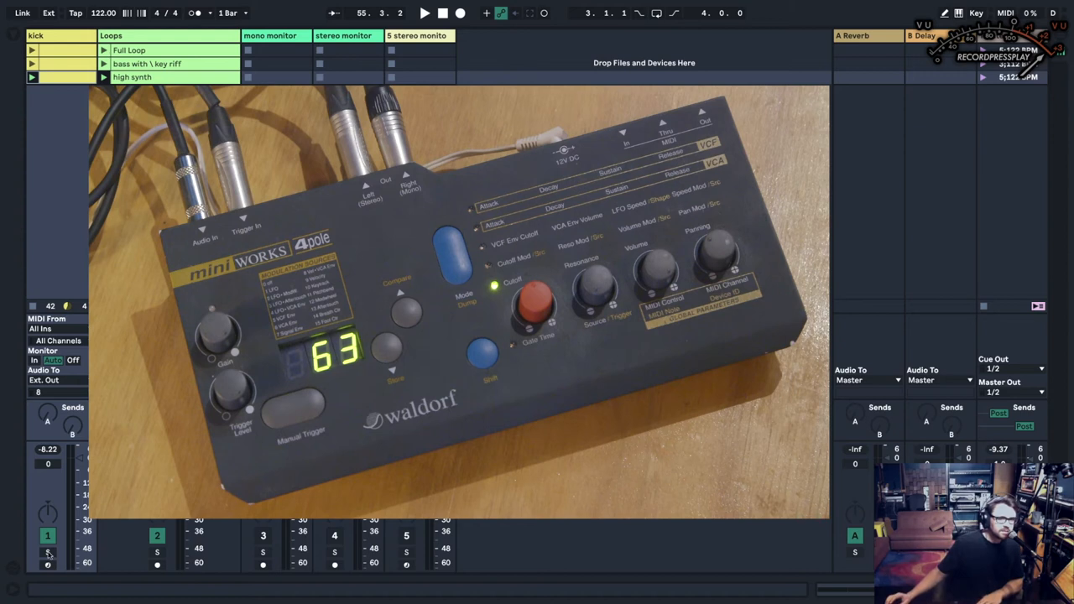
left_click(44, 379)
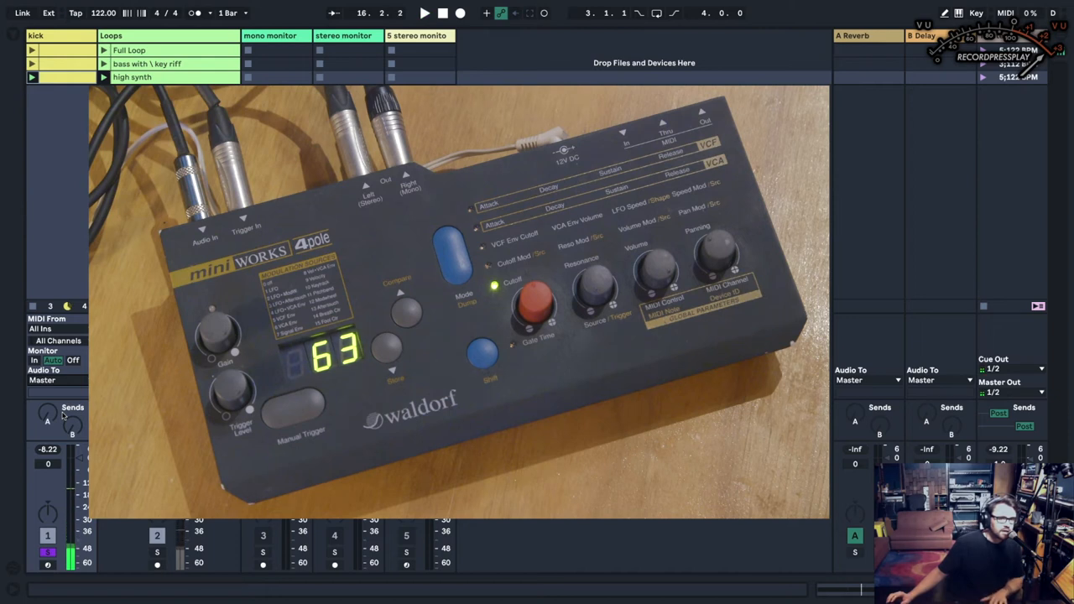
left_click(42, 379)
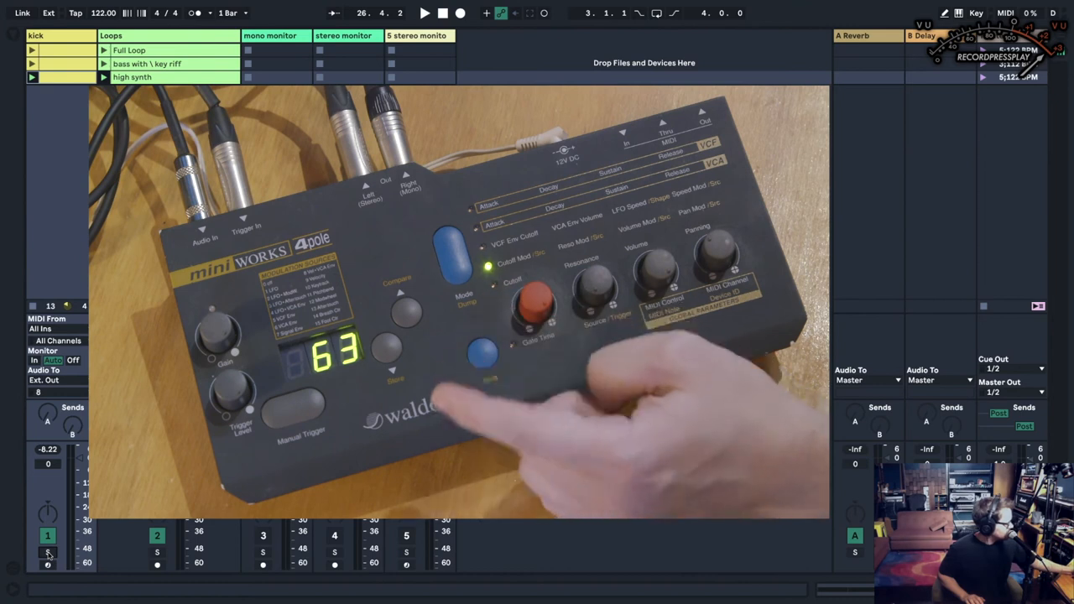
Bring up a MIDI clip's Notes editor in Clip View while playback continues
left_click(424, 14)
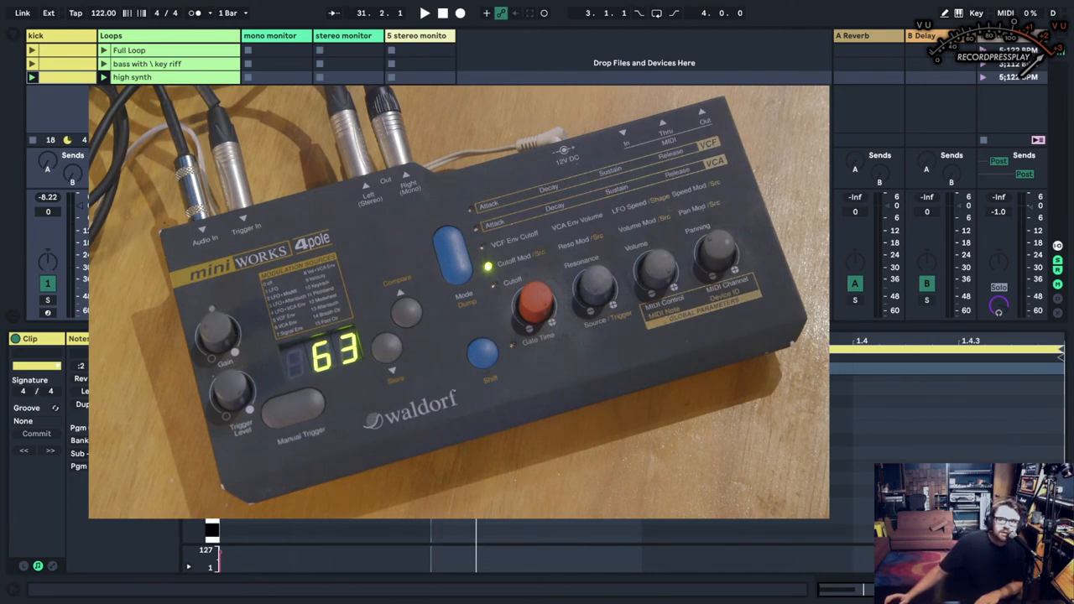
left_click(424, 13)
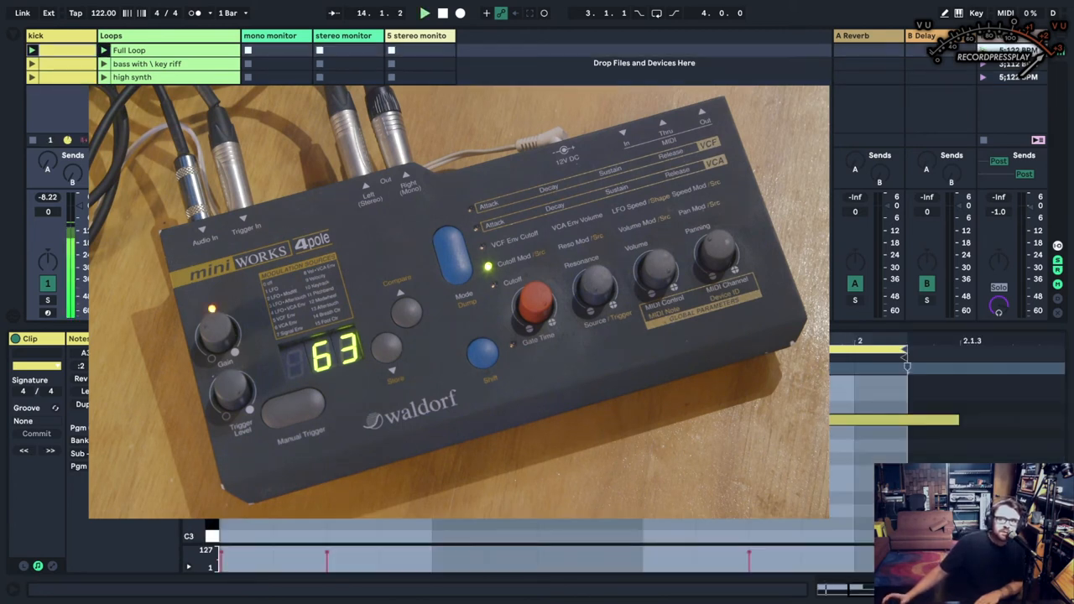